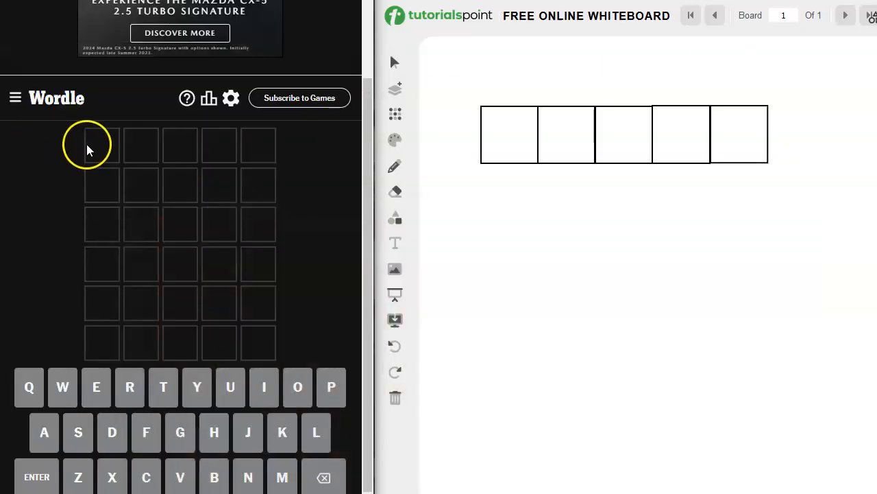
{"action": "mouse_move", "coordinate": [102, 150]}
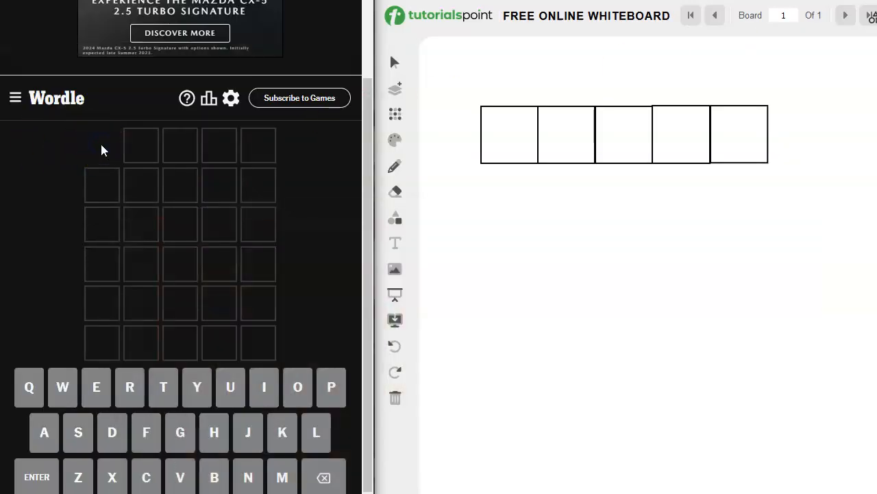
Submit LUNAR as the first Wordle guess, revealing R as misplaced
{"action": "type", "text": "LUNAR"}
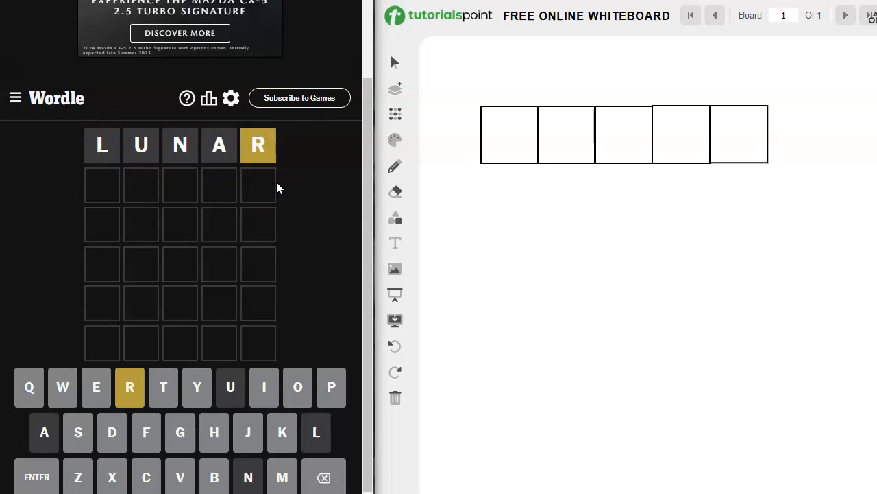
{"action": "mouse_move", "coordinate": [298, 172]}
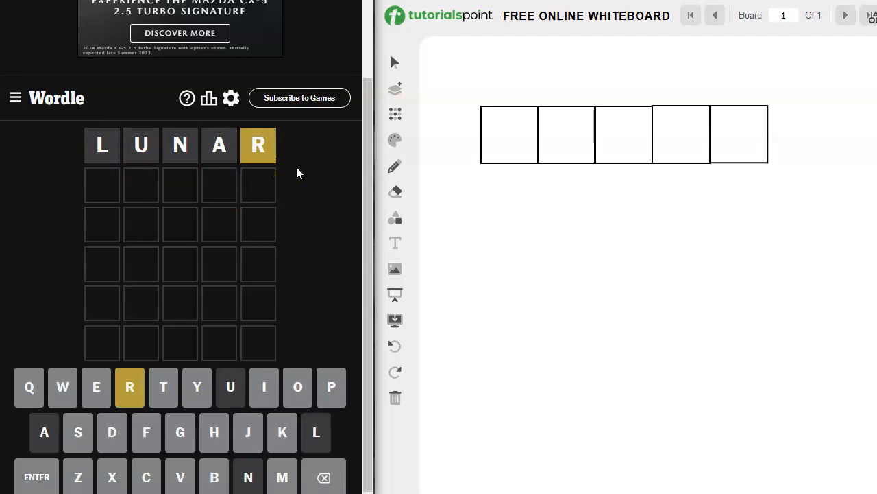
{"action": "mouse_move", "coordinate": [395, 167]}
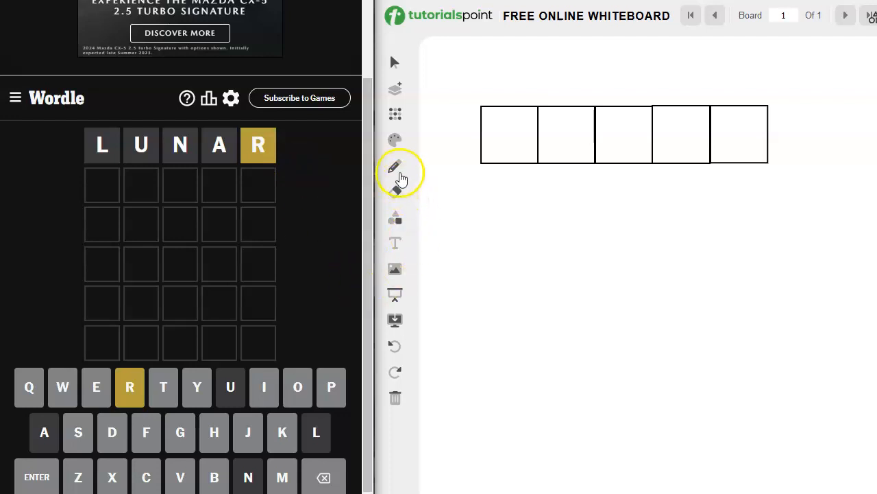
Handwrite candidate letters starting with rst in blue pencil below the five boxes
{"action": "left_click", "coordinate": [395, 142]}
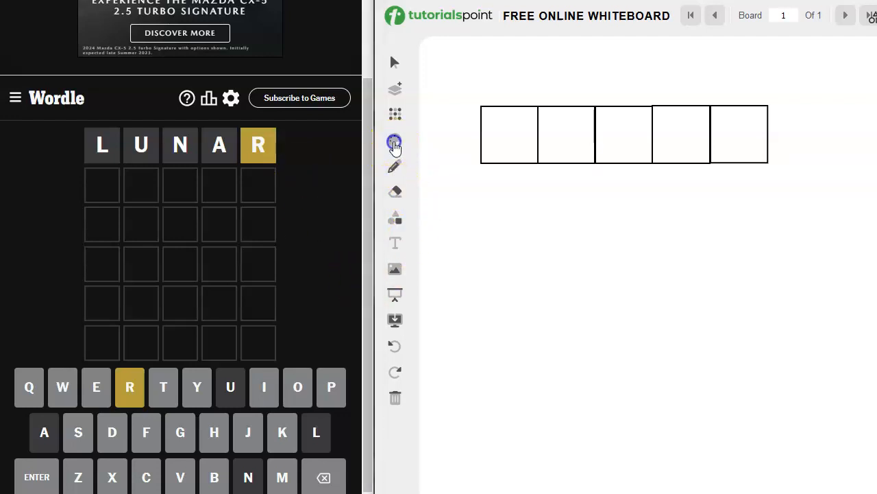
{"action": "left_click", "coordinate": [395, 142]}
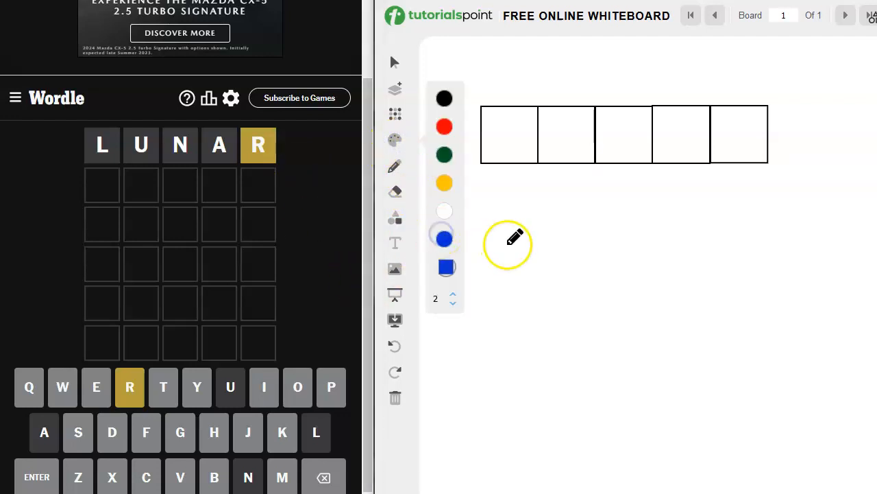
{"action": "left_click_drag", "start_coordinate": [521, 237], "coordinate": [511, 264]}
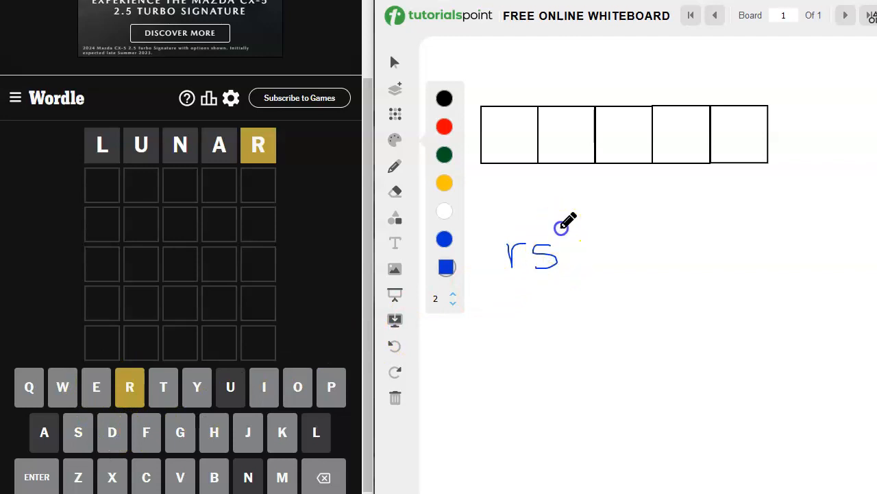
{"action": "left_click_drag", "start_coordinate": [555, 237], "coordinate": [566, 274]}
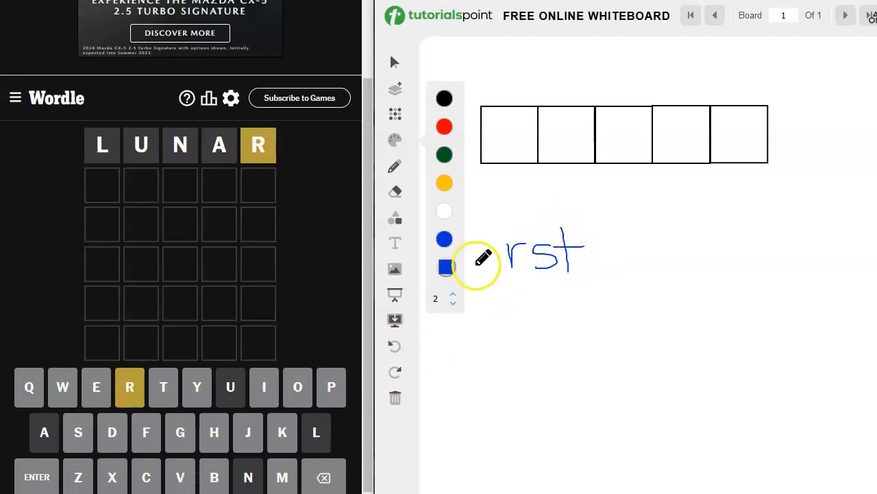
{"action": "left_click_drag", "start_coordinate": [597, 246], "coordinate": [623, 274]}
{"action": "type", "text": "STORE"}
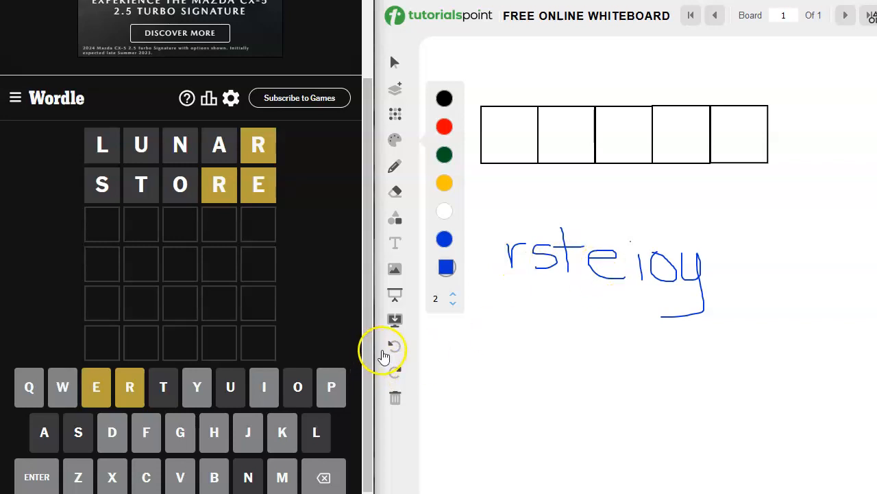
Undo the earlier handwritten strokes and return to the blue pencil
{"action": "left_click", "coordinate": [395, 345]}
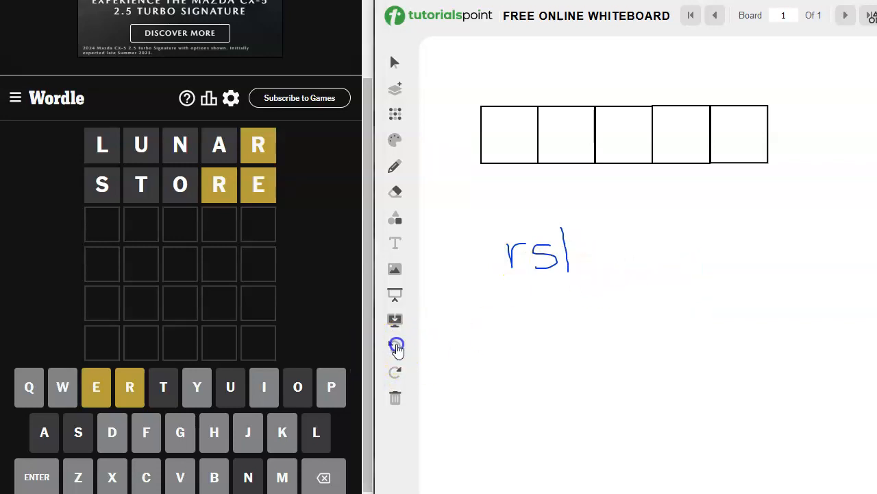
{"action": "left_click", "coordinate": [395, 344]}
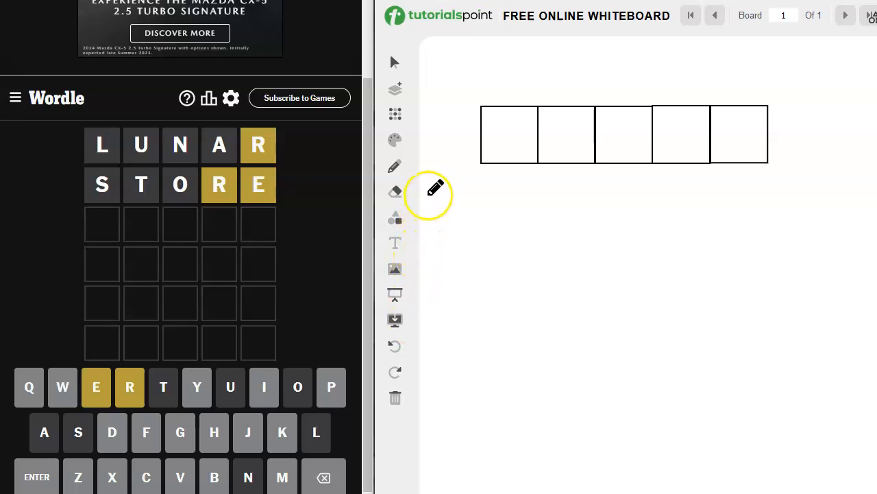
{"action": "left_click", "coordinate": [395, 140]}
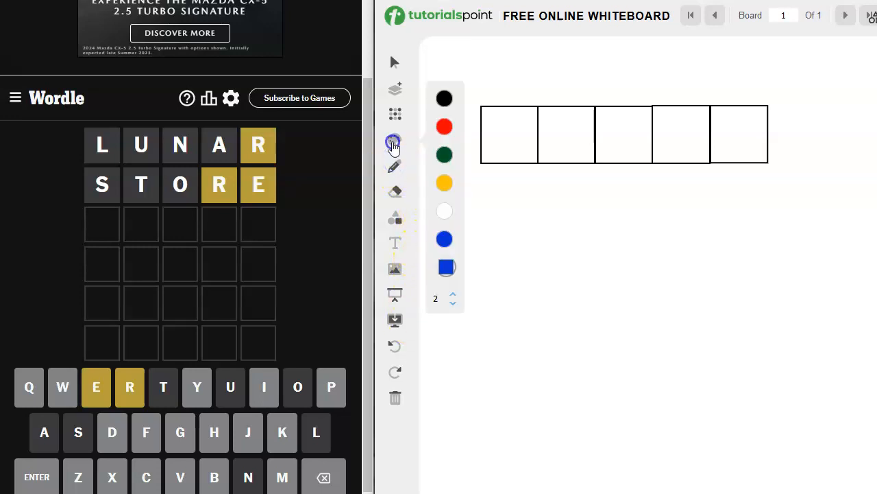
{"action": "left_click", "coordinate": [394, 140]}
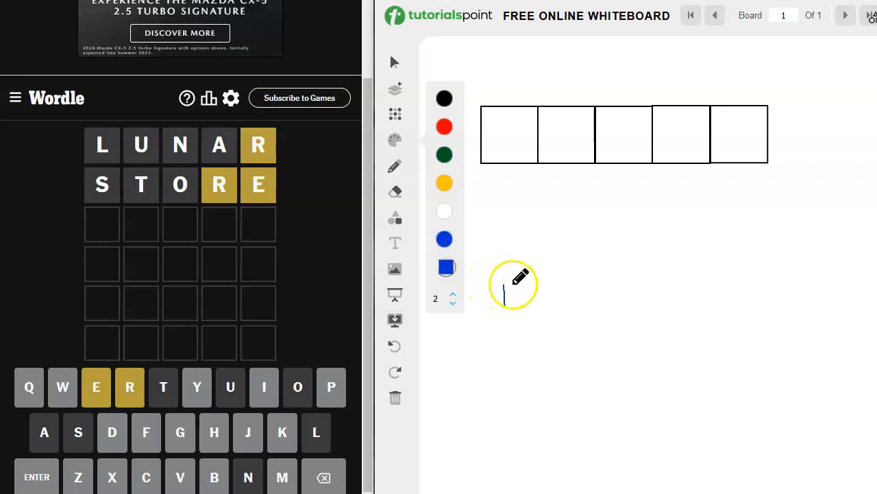
Handwrite new letters "iy" and "d" below the boxes
{"action": "left_click_drag", "start_coordinate": [504, 287], "coordinate": [504, 332]}
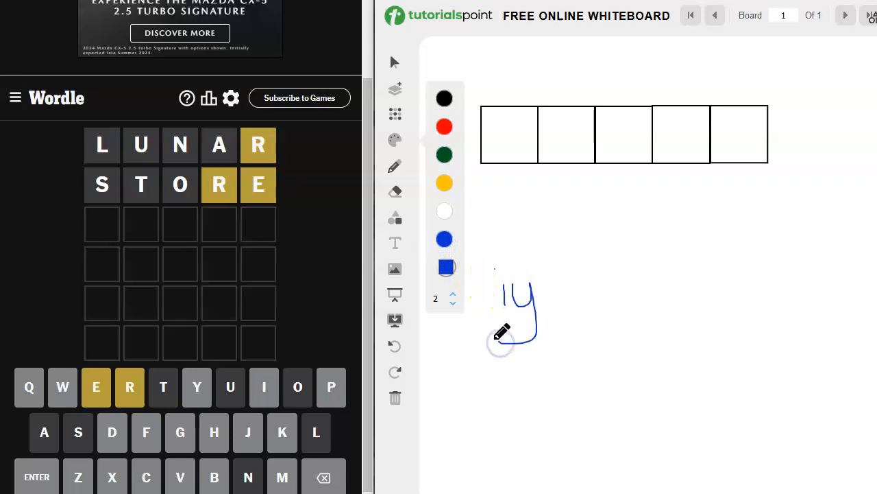
{"action": "left_click_drag", "start_coordinate": [501, 332], "coordinate": [514, 329]}
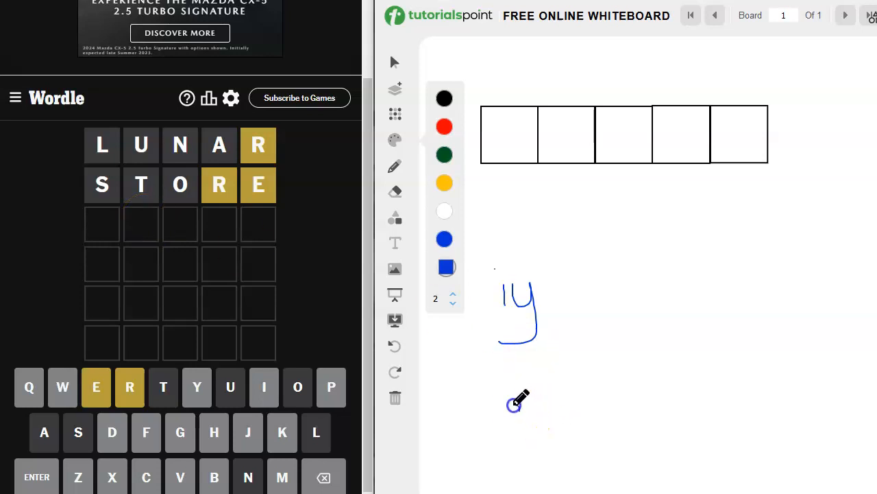
{"action": "left_click_drag", "start_coordinate": [515, 401], "coordinate": [532, 429]}
{"action": "type", "text": "PRIED"}
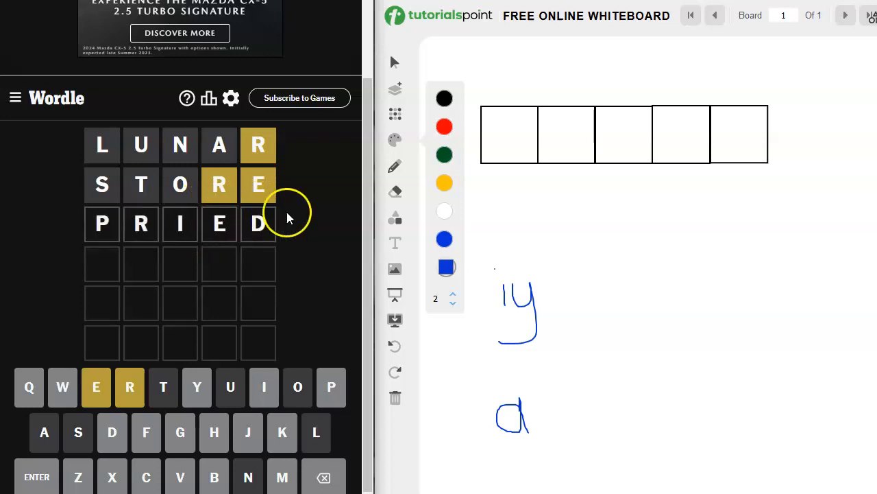
{"action": "mouse_move", "coordinate": [137, 278]}
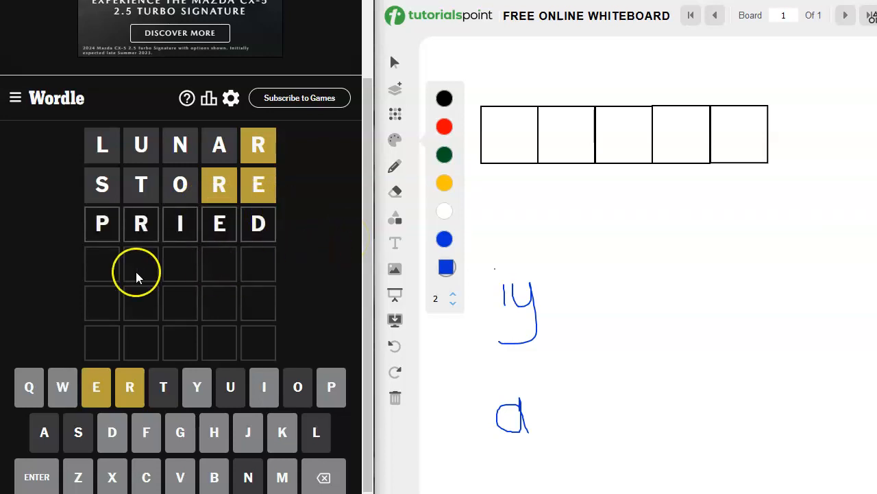
{"action": "mouse_move", "coordinate": [106, 255]}
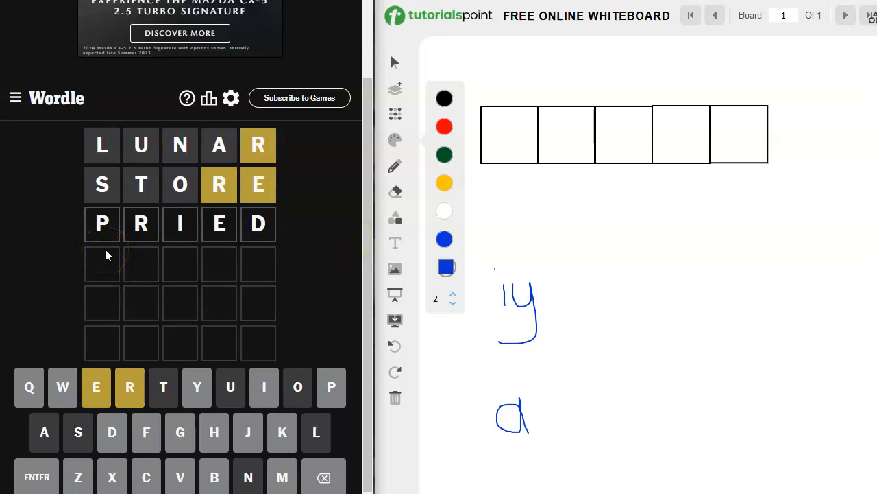
{"action": "mouse_move", "coordinate": [141, 243]}
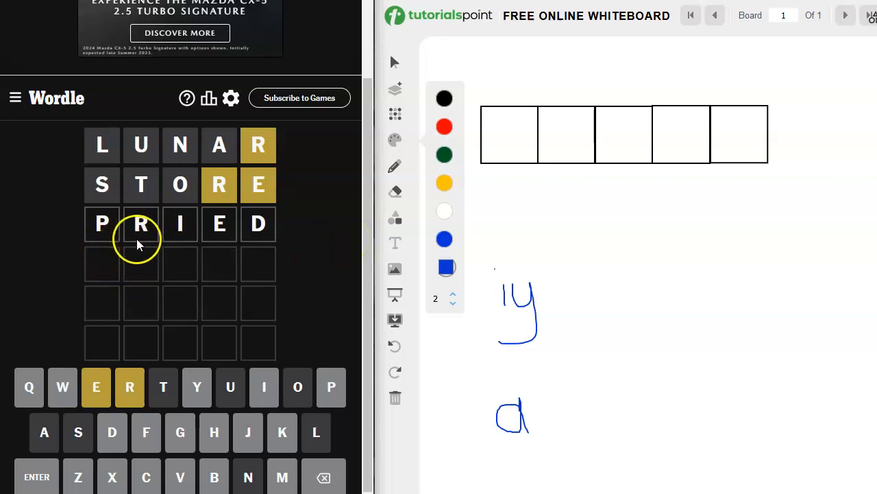
{"action": "mouse_move", "coordinate": [102, 250]}
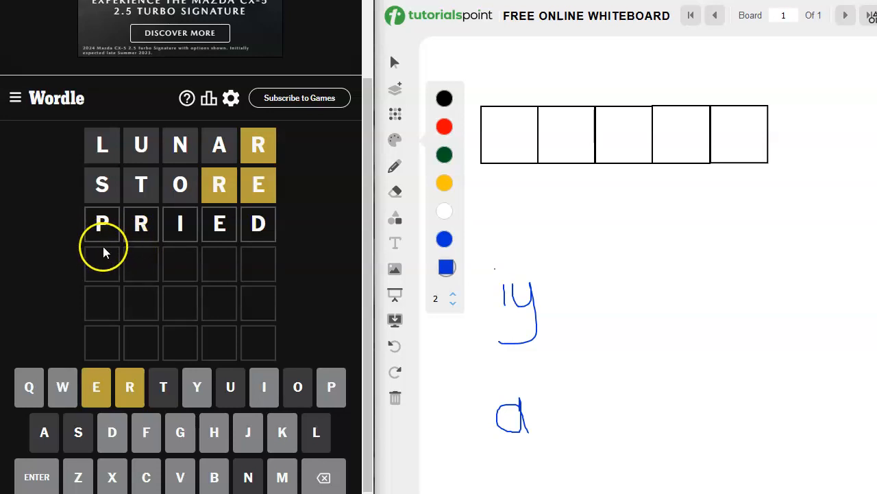
{"action": "mouse_move", "coordinate": [137, 257]}
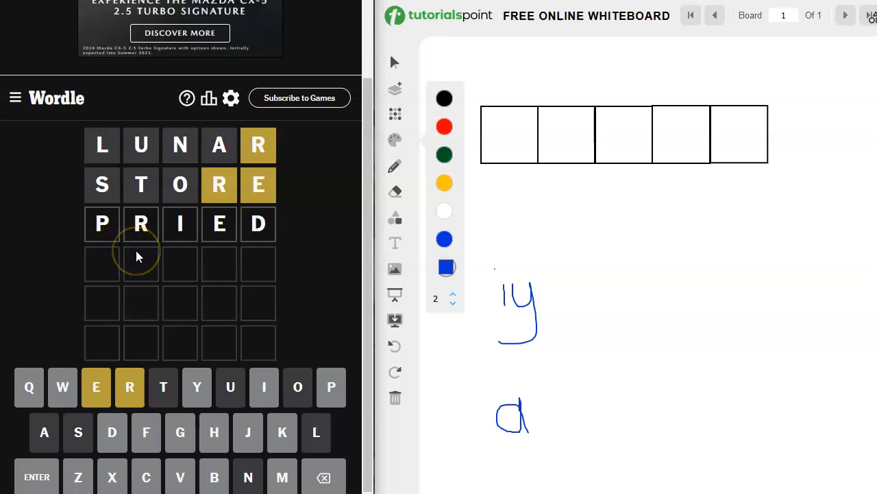
{"action": "mouse_move", "coordinate": [137, 256]}
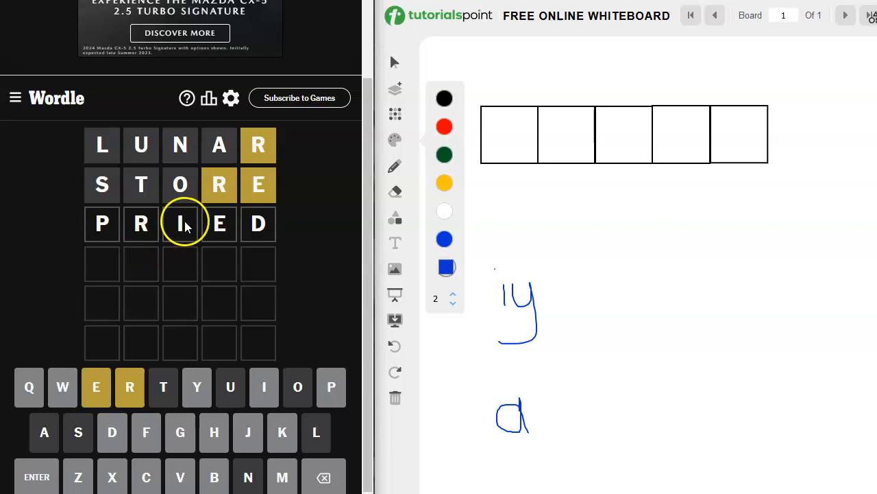
{"action": "mouse_move", "coordinate": [219, 267]}
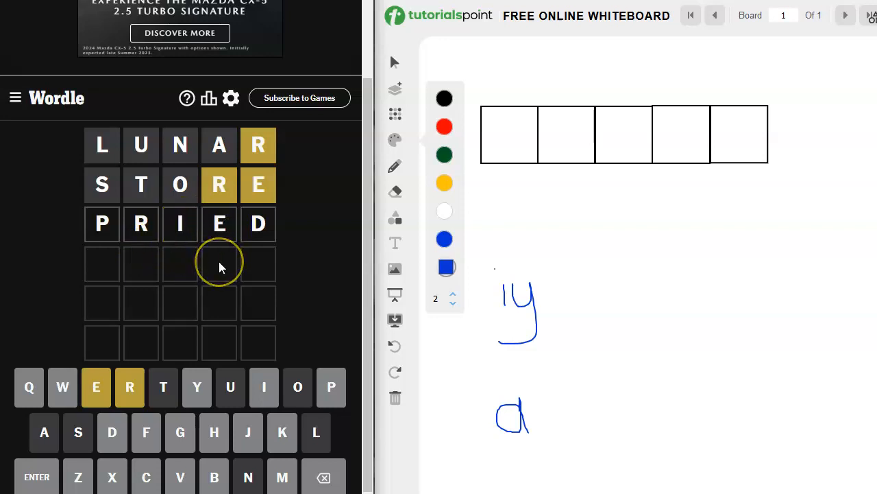
{"action": "mouse_move", "coordinate": [219, 264]}
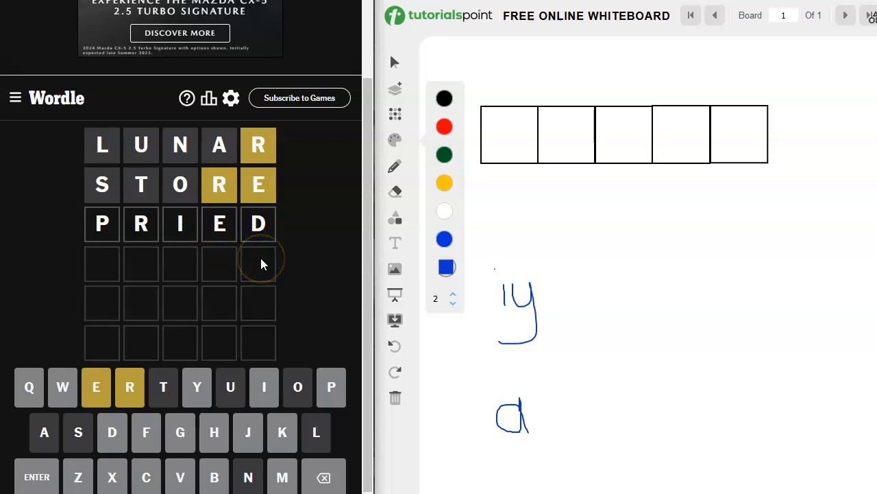
{"action": "mouse_move", "coordinate": [261, 264]}
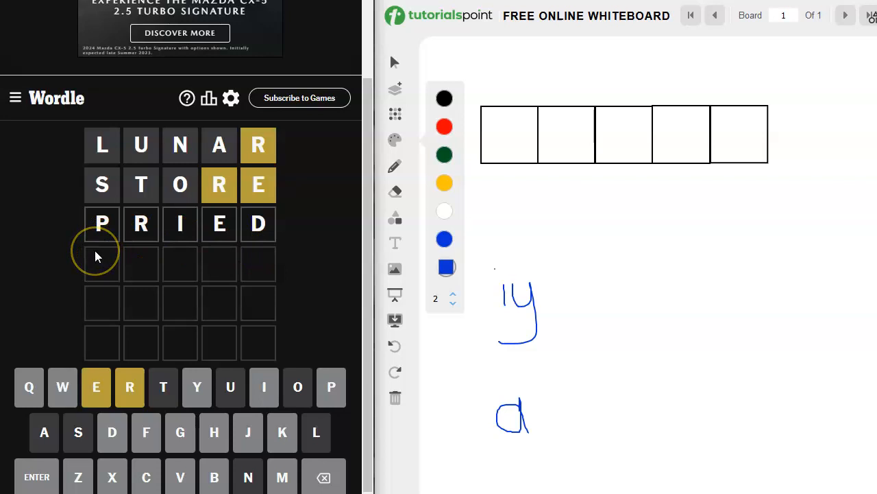
{"action": "mouse_move", "coordinate": [180, 257]}
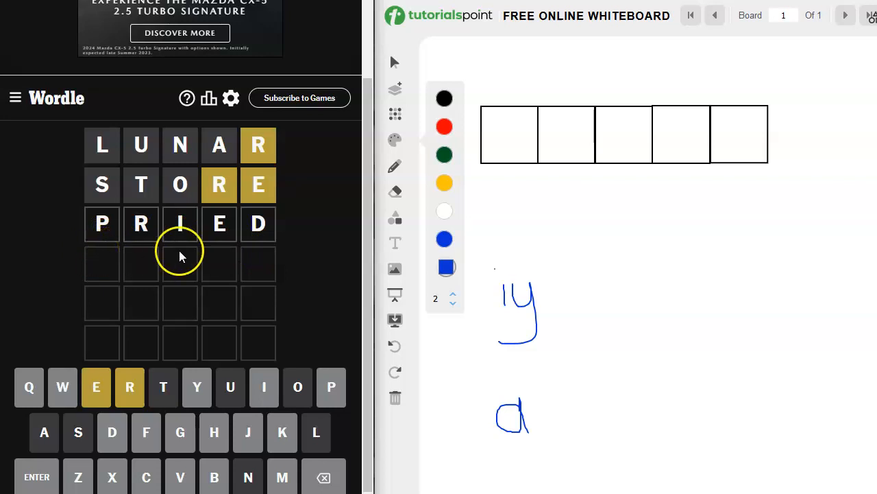
{"action": "mouse_move", "coordinate": [260, 196]}
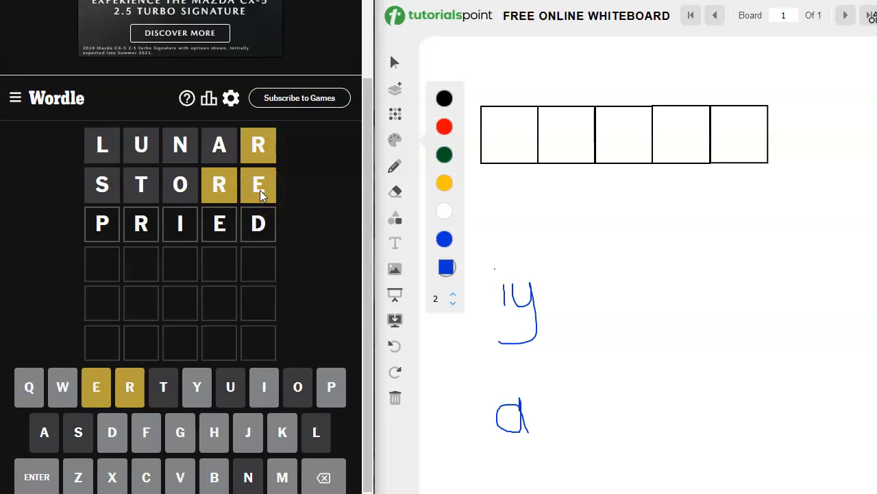
{"action": "mouse_move", "coordinate": [140, 224]}
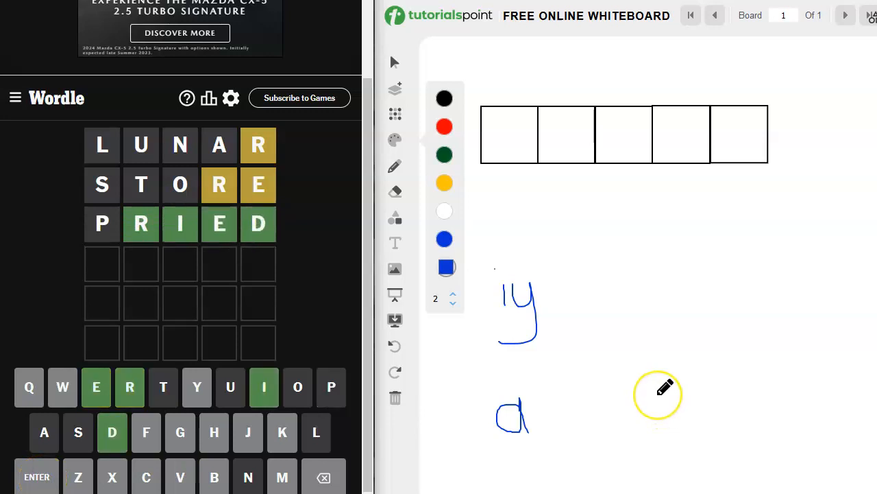
{"action": "mouse_move", "coordinate": [665, 386]}
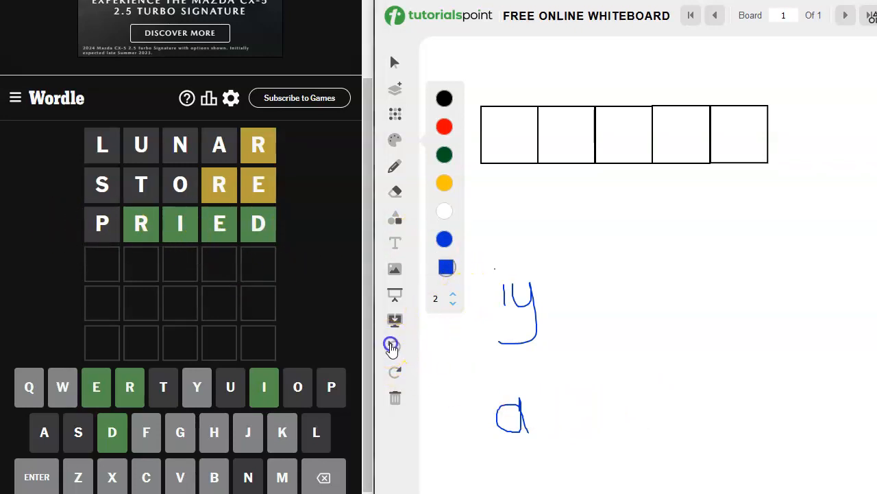
Undo the old scribbles and handwrite "df" in blue below the boxes
{"action": "left_click", "coordinate": [394, 346]}
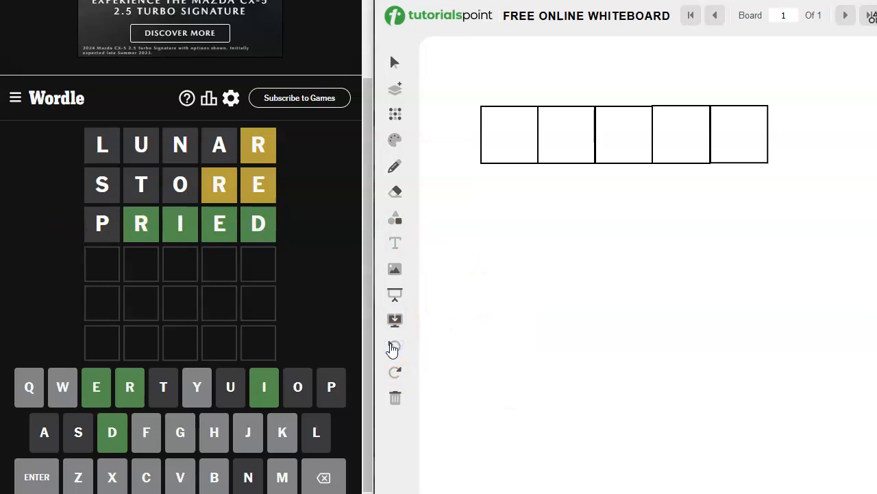
{"action": "mouse_move", "coordinate": [394, 347]}
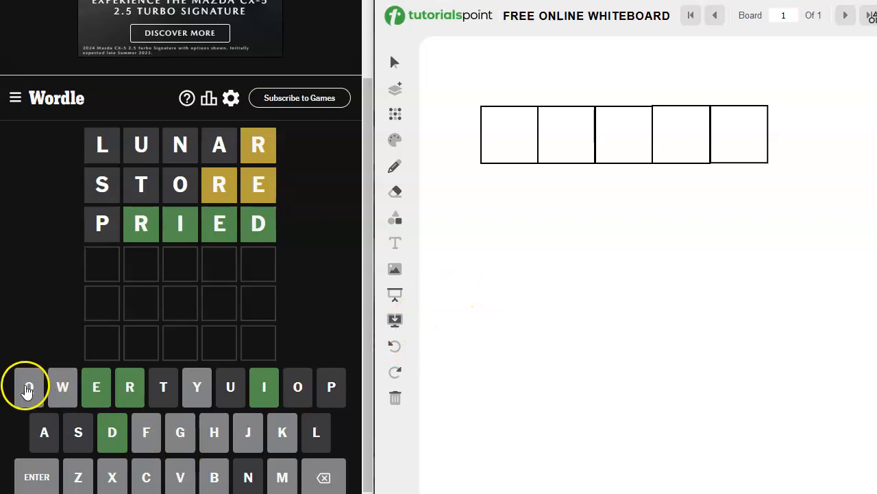
{"action": "mouse_move", "coordinate": [106, 268]}
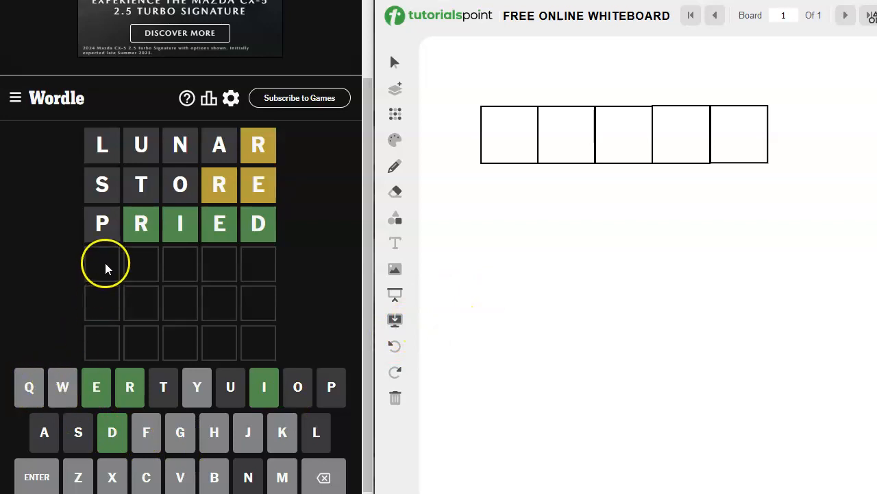
{"action": "mouse_move", "coordinate": [395, 167]}
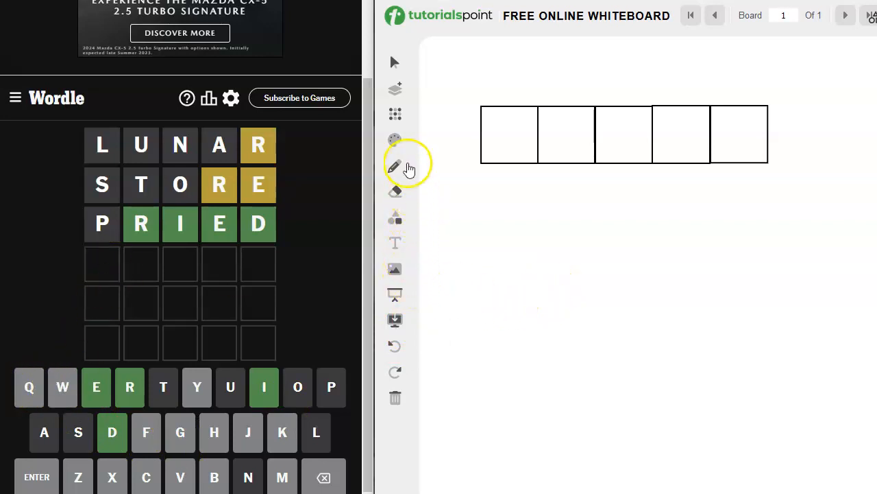
{"action": "left_click", "coordinate": [395, 140]}
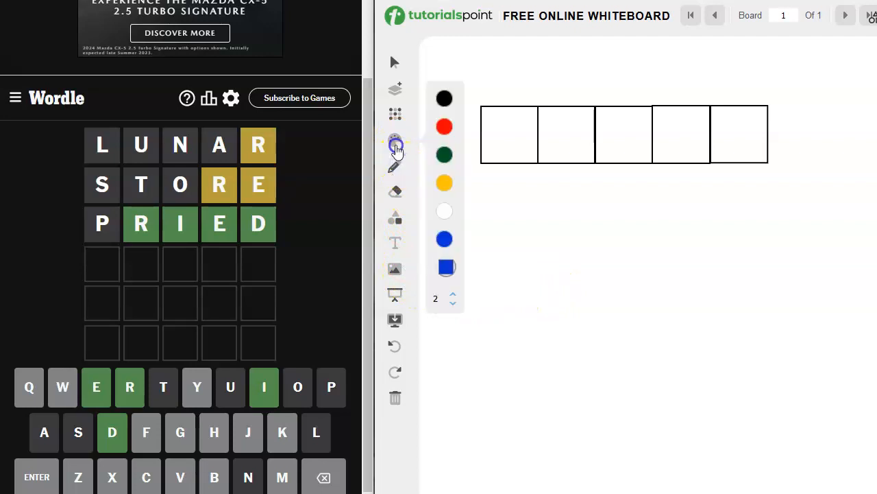
{"action": "left_click", "coordinate": [395, 166]}
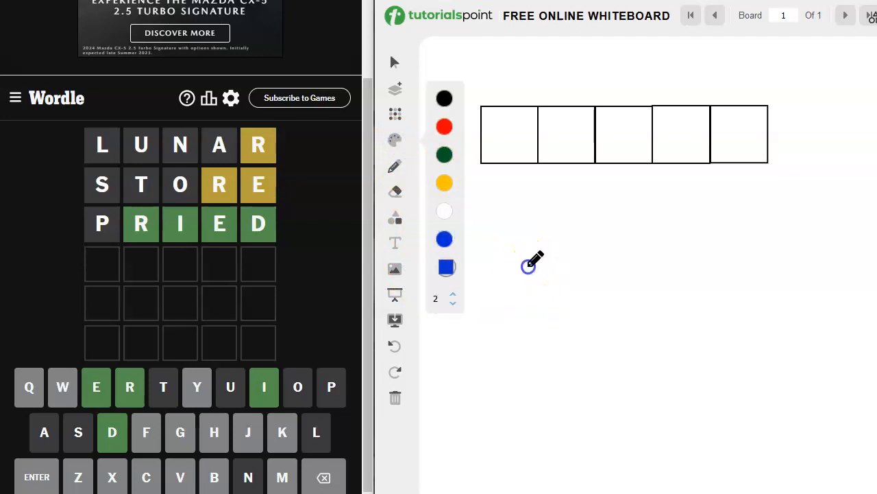
{"action": "left_click_drag", "start_coordinate": [532, 264], "coordinate": [538, 285]}
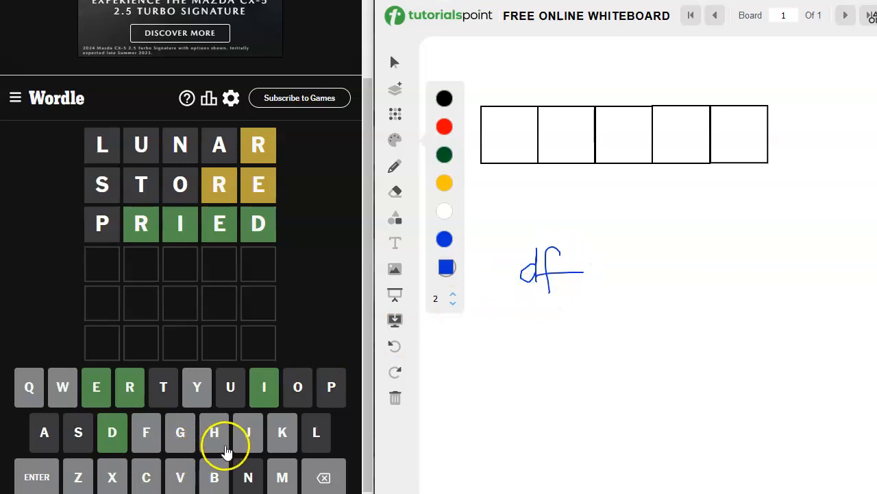
{"action": "mouse_move", "coordinate": [149, 477]}
{"action": "type", "text": "D"}
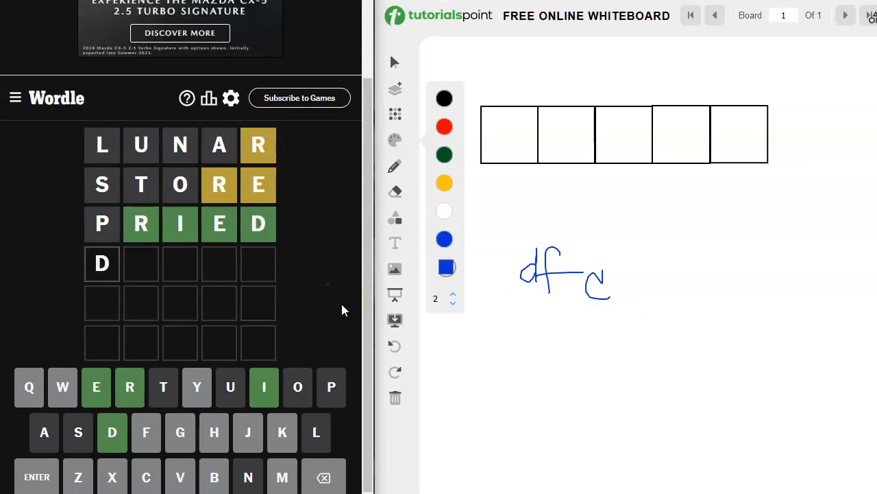
Fill the fourth Wordle row with DECAF without submitting it
{"action": "type", "text": "ECAF"}
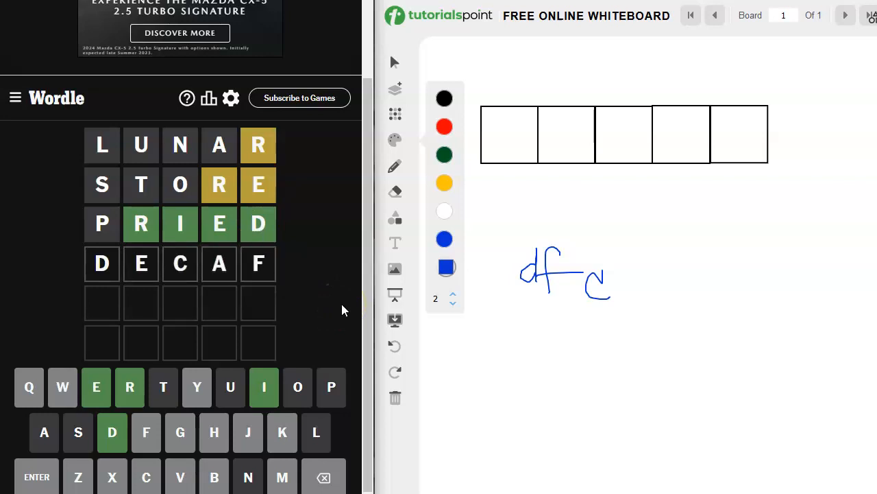
{"action": "mouse_move", "coordinate": [346, 288]}
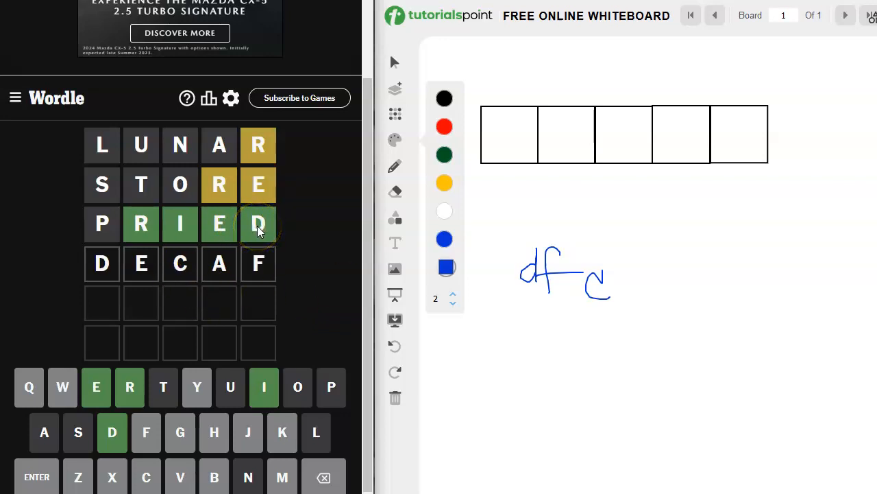
{"action": "mouse_move", "coordinate": [141, 264]}
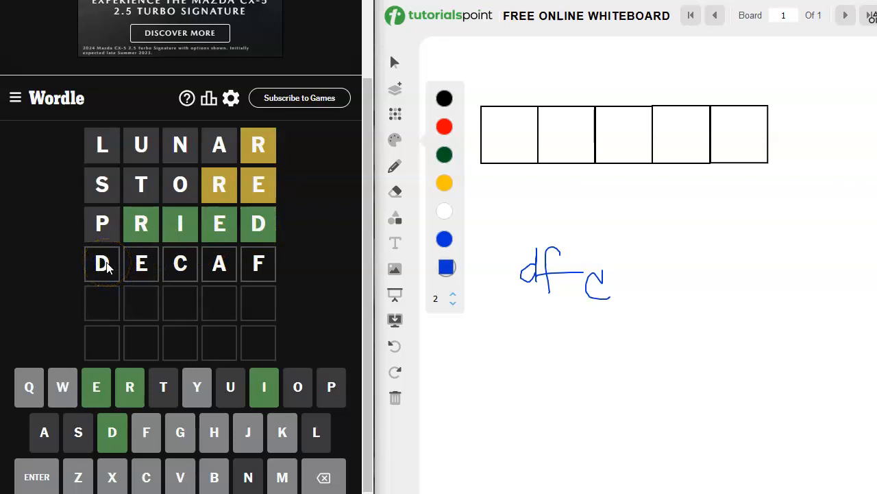
{"action": "mouse_move", "coordinate": [175, 253]}
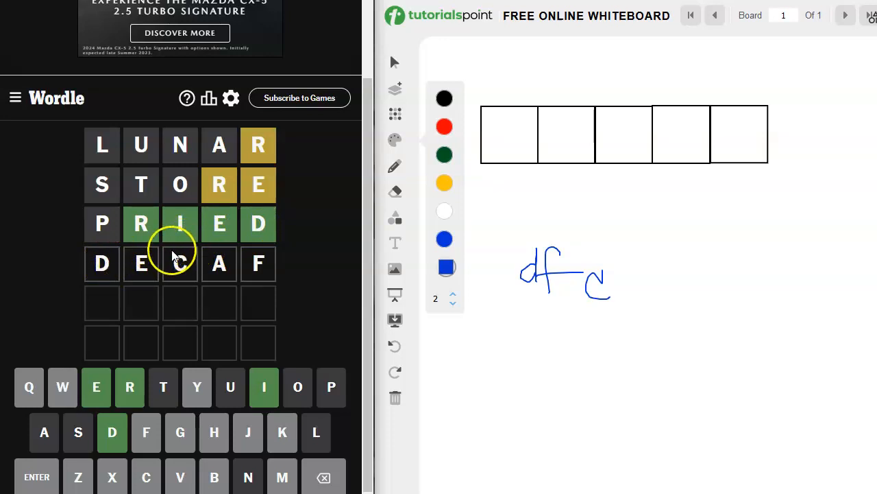
{"action": "mouse_move", "coordinate": [258, 264]}
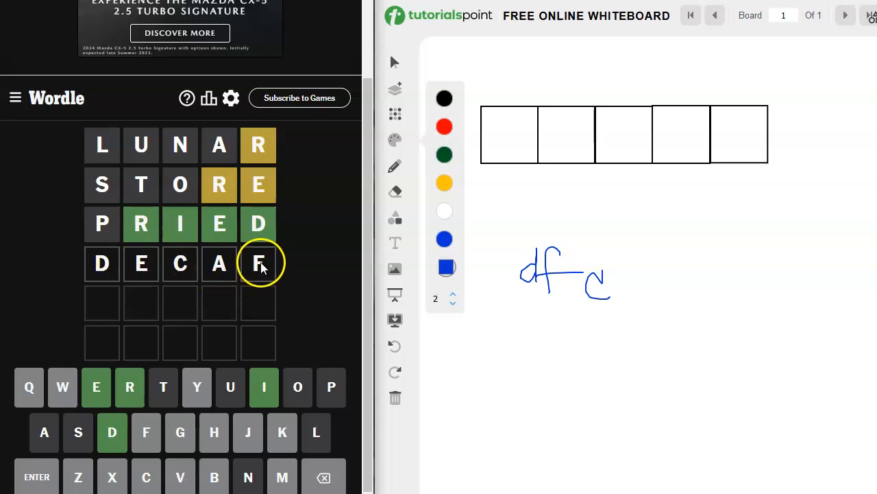
{"action": "mouse_move", "coordinate": [268, 275]}
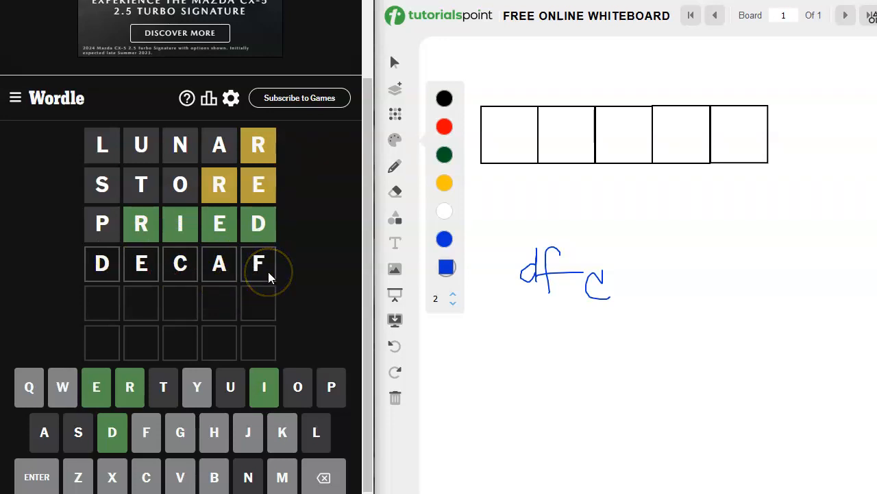
{"action": "mouse_move", "coordinate": [259, 264]}
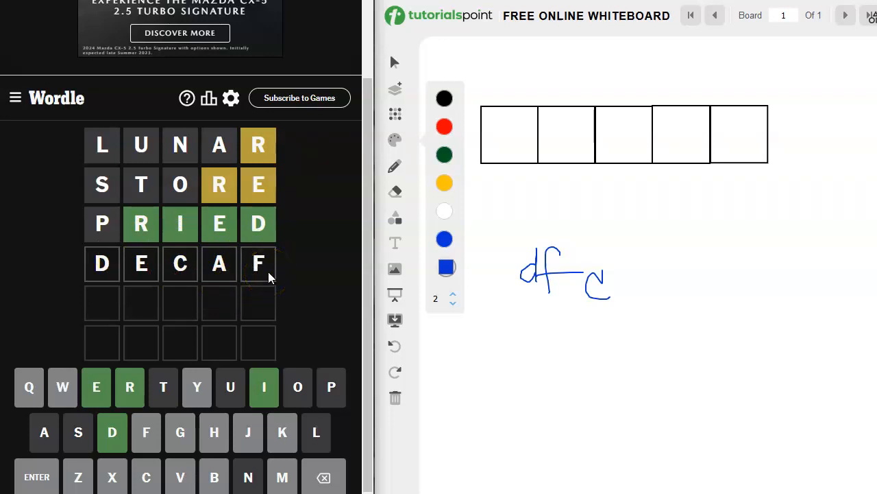
{"action": "mouse_move", "coordinate": [209, 295]}
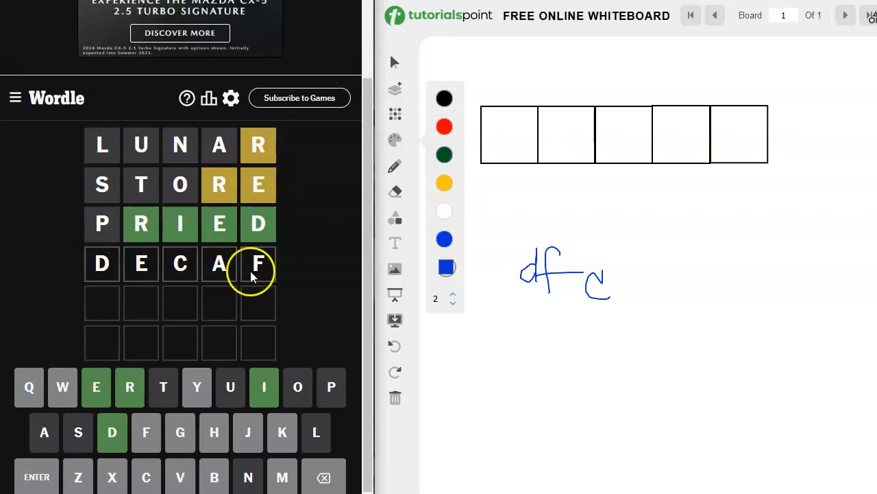
{"action": "mouse_move", "coordinate": [182, 284]}
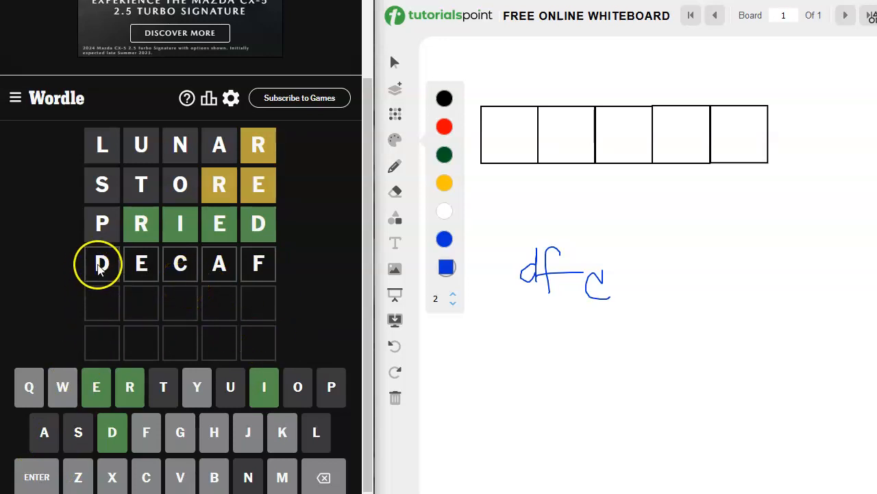
{"action": "mouse_move", "coordinate": [180, 264]}
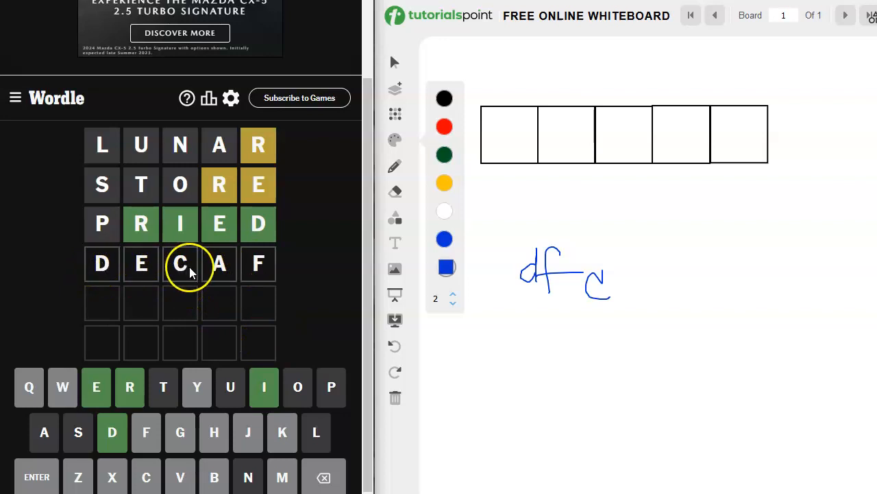
{"action": "mouse_move", "coordinate": [258, 264]}
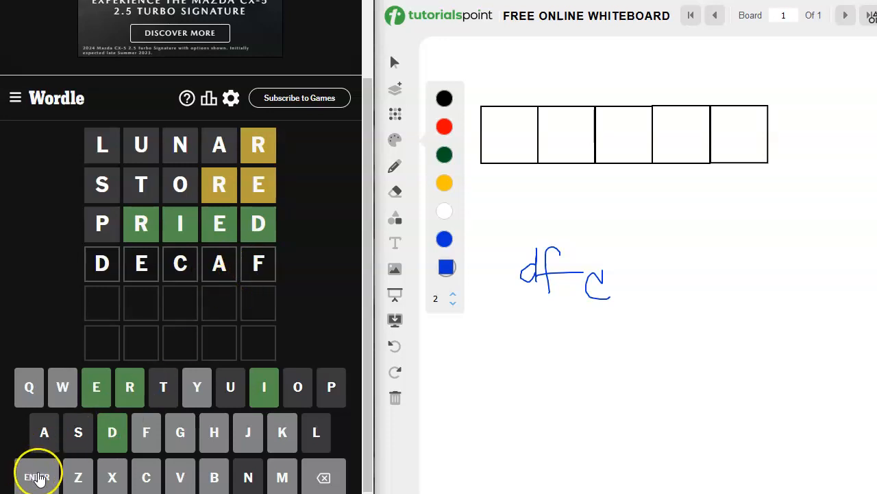
{"action": "mouse_move", "coordinate": [69, 308]}
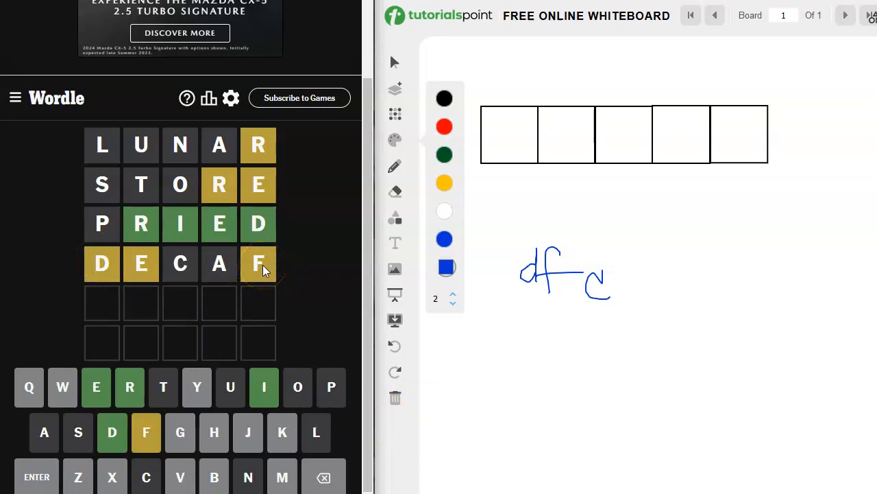
{"action": "mouse_move", "coordinate": [264, 219]}
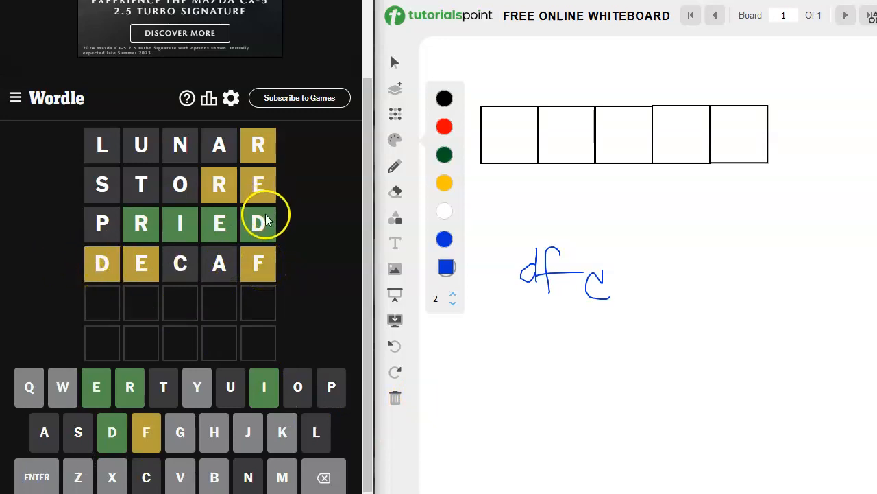
{"action": "mouse_move", "coordinate": [98, 266]}
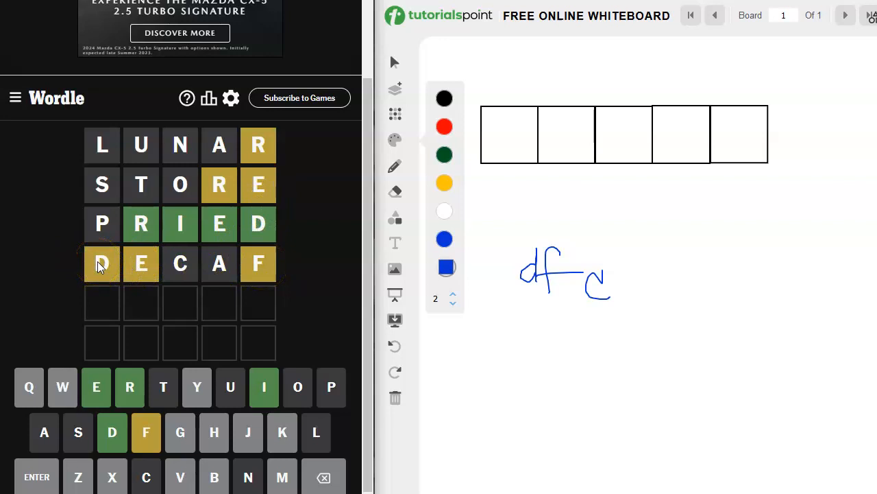
{"action": "mouse_move", "coordinate": [144, 264]}
{"action": "type", "text": "FRIED"}
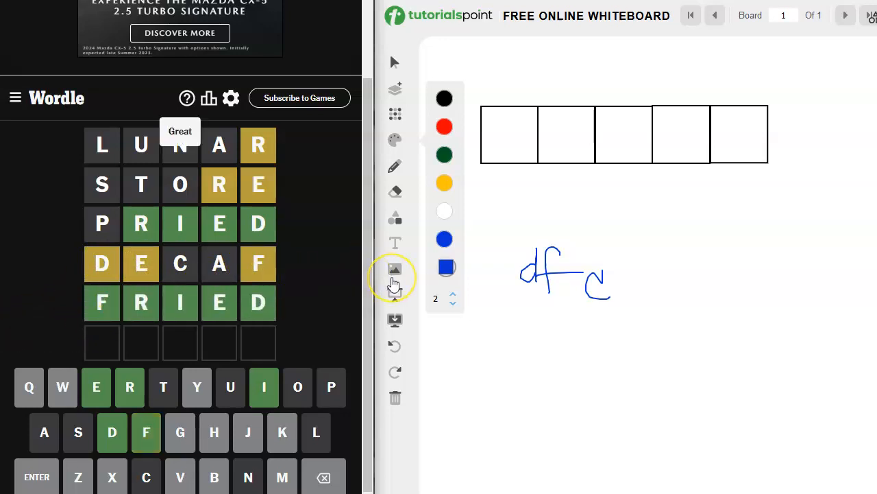
{"action": "mouse_move", "coordinate": [395, 270]}
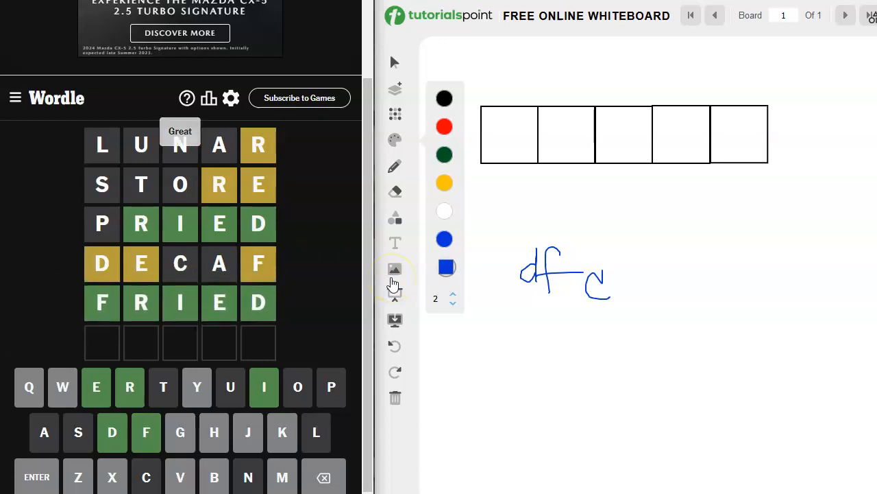
Clear the whiteboard handwriting and close the Wordle statistics after solving FRIED
{"action": "left_click", "coordinate": [208, 97]}
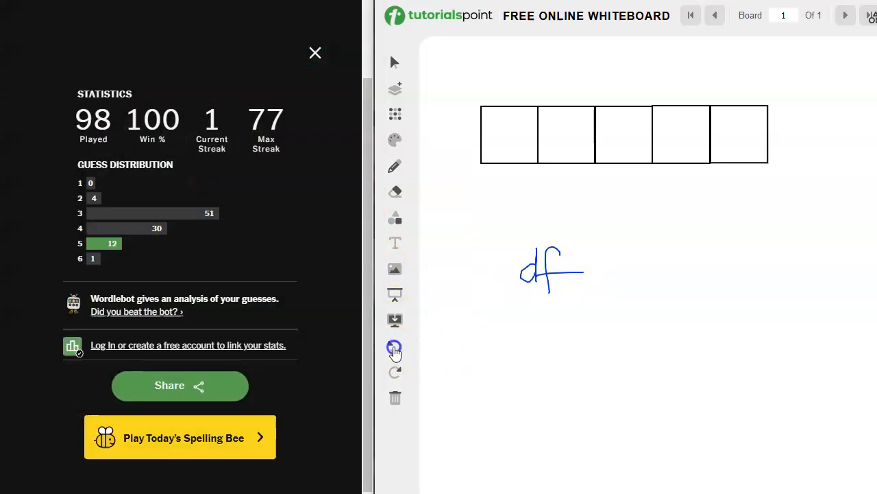
{"action": "left_click", "coordinate": [395, 346]}
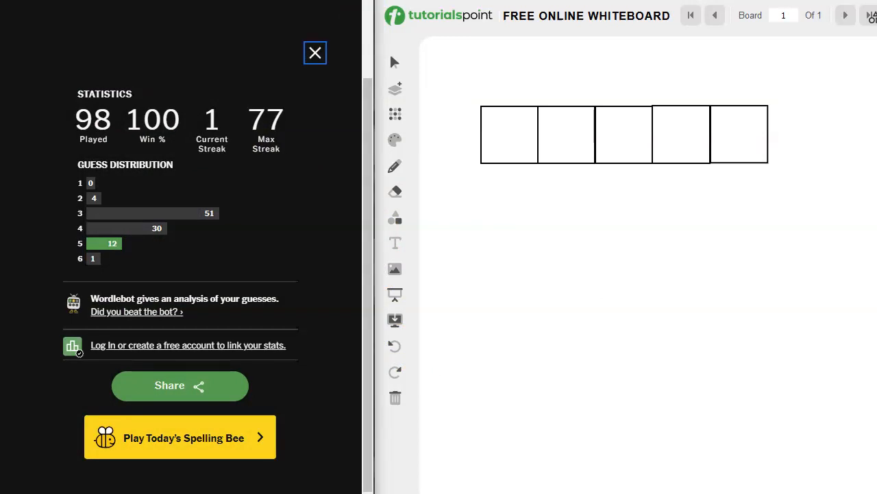
{"action": "left_click", "coordinate": [315, 53]}
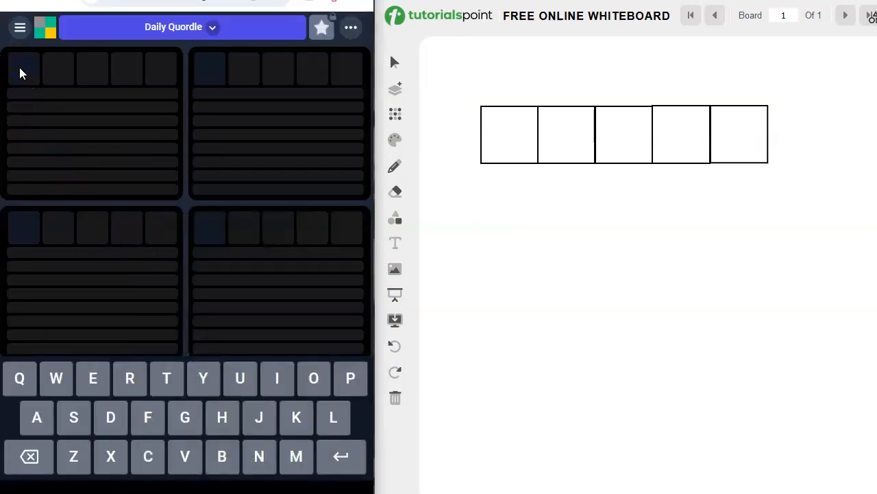
Focus the Quordle boards and submit the first opening guess
{"action": "left_click", "coordinate": [148, 417]}
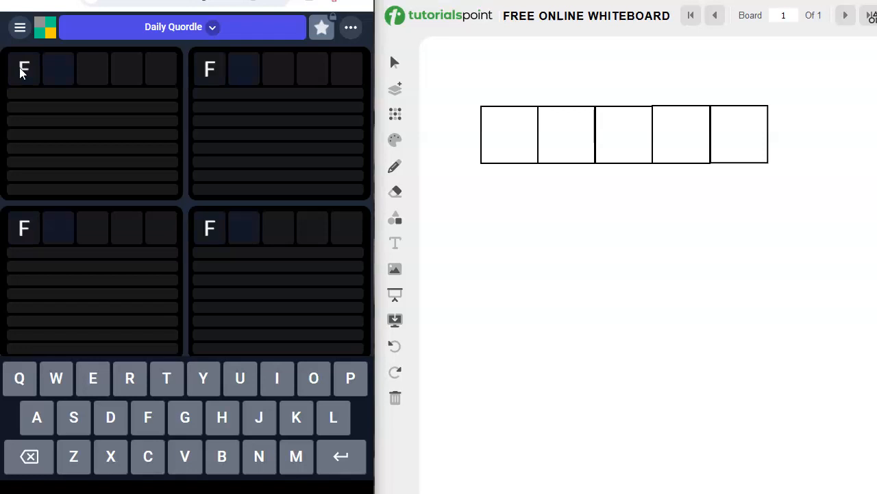
{"action": "key", "text": "Enter"}
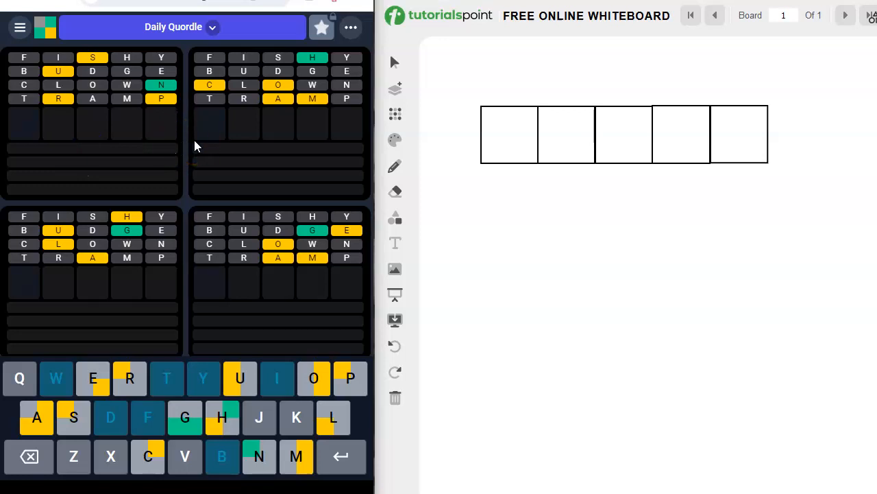
{"action": "mouse_move", "coordinate": [288, 126]}
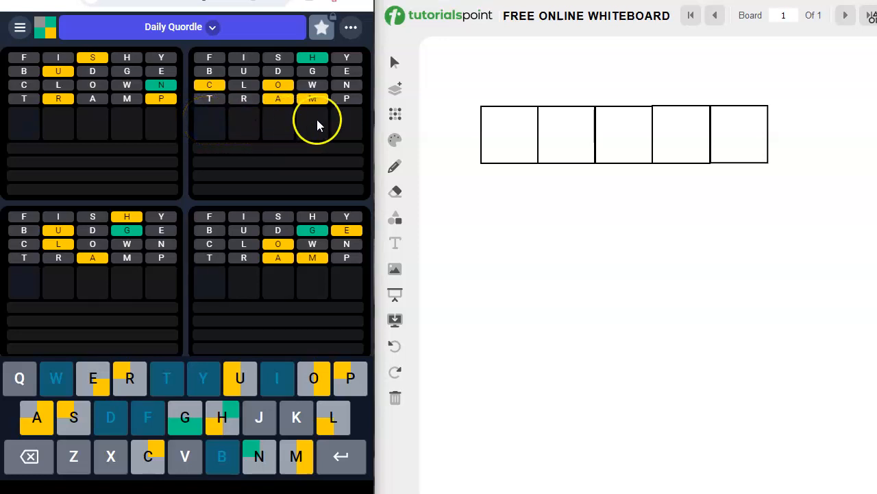
{"action": "mouse_move", "coordinate": [298, 127]}
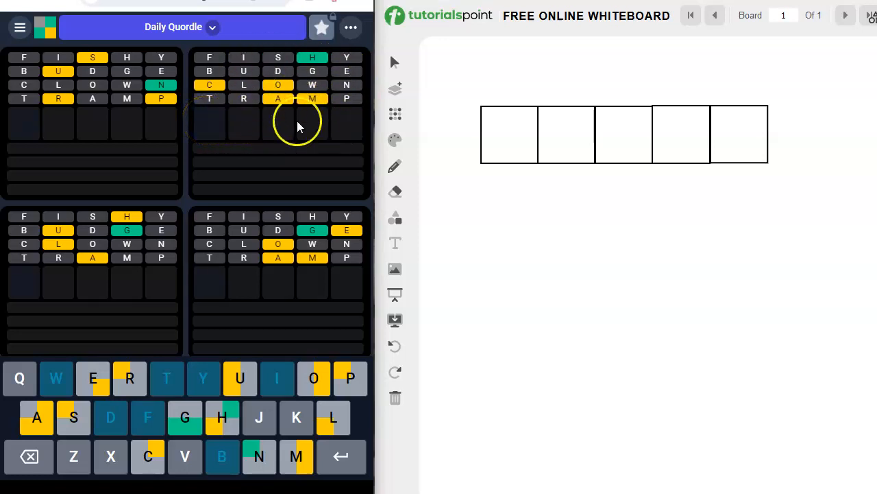
{"action": "mouse_move", "coordinate": [127, 240]}
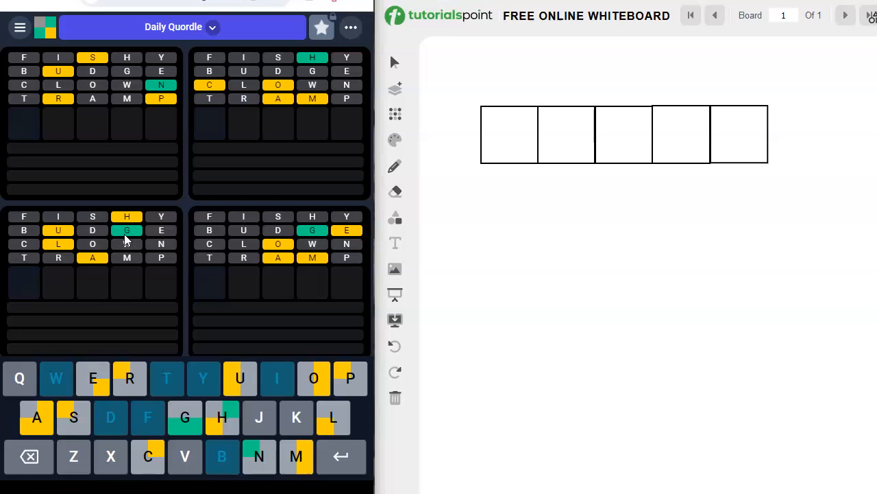
{"action": "mouse_move", "coordinate": [24, 288]}
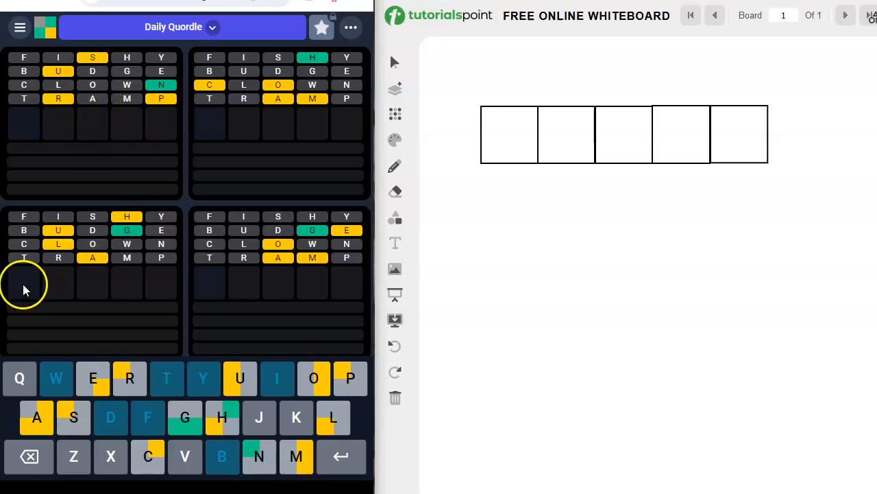
Submit LAUGH and SPURN in Quordle, solving the top-left board as SPURN
{"action": "type", "text": "LAUG"}
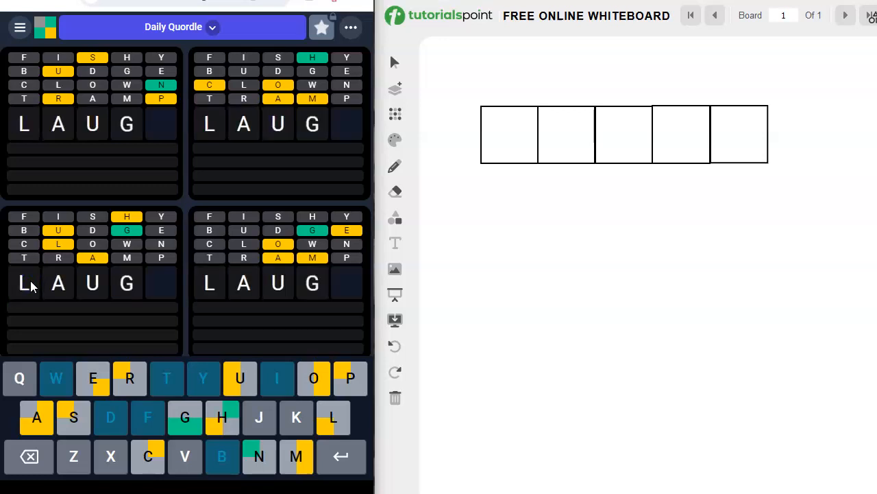
{"action": "key", "text": "Return"}
{"action": "type", "text": "SPURN"}
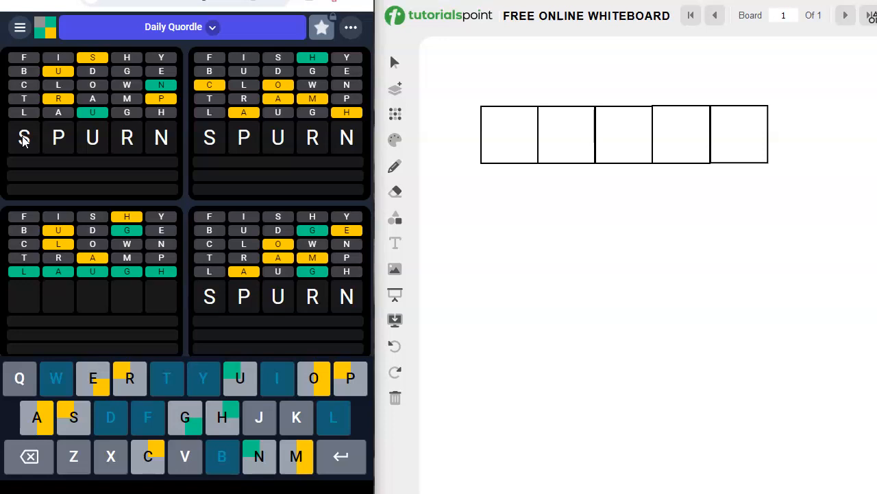
{"action": "left_click", "coordinate": [340, 455]}
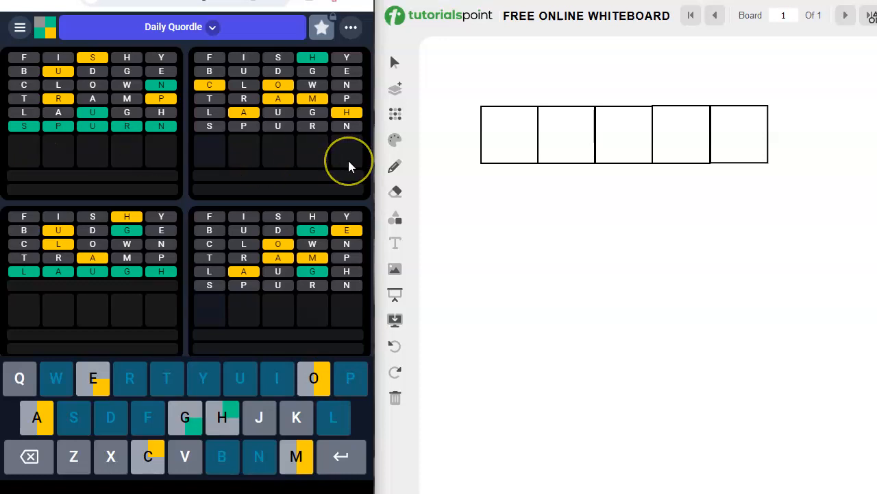
{"action": "mouse_move", "coordinate": [350, 166]}
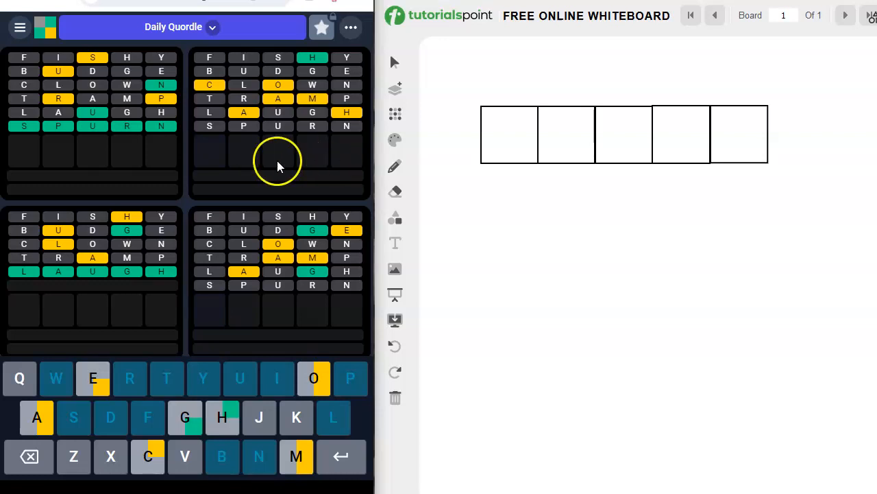
{"action": "mouse_move", "coordinate": [210, 155]}
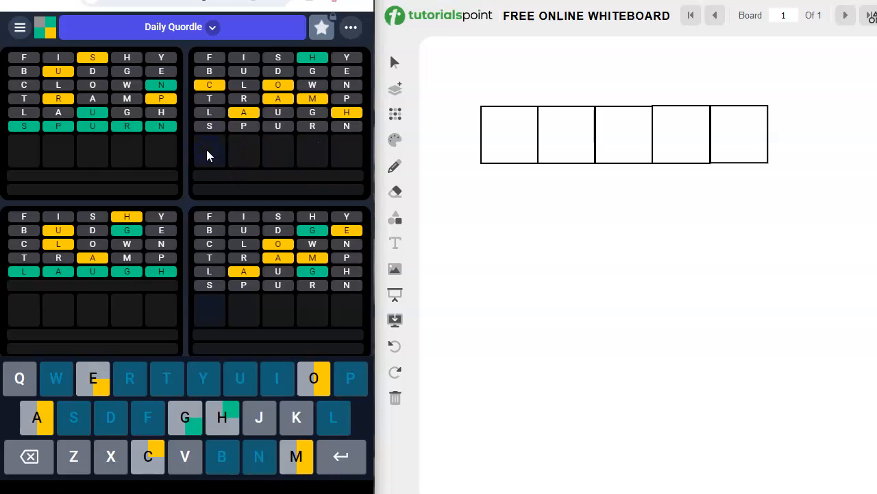
Submit MACHO and MOCHA in Quordle, solving the top-right board as MOCHA
{"action": "type", "text": "MACH"}
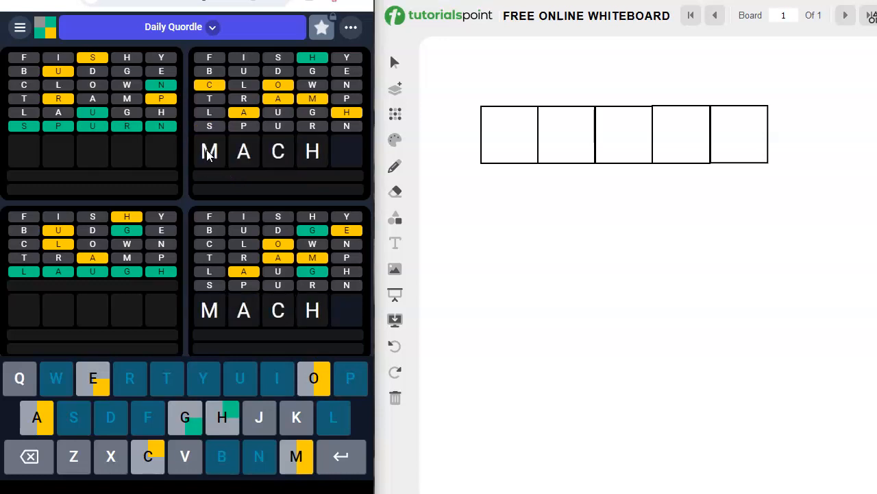
{"action": "key", "text": "Return"}
{"action": "type", "text": "MOCHA"}
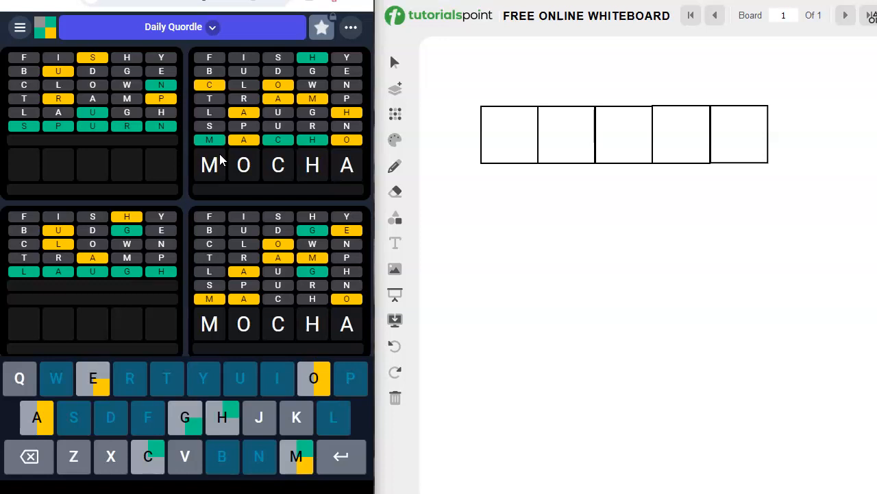
{"action": "left_click", "coordinate": [340, 456]}
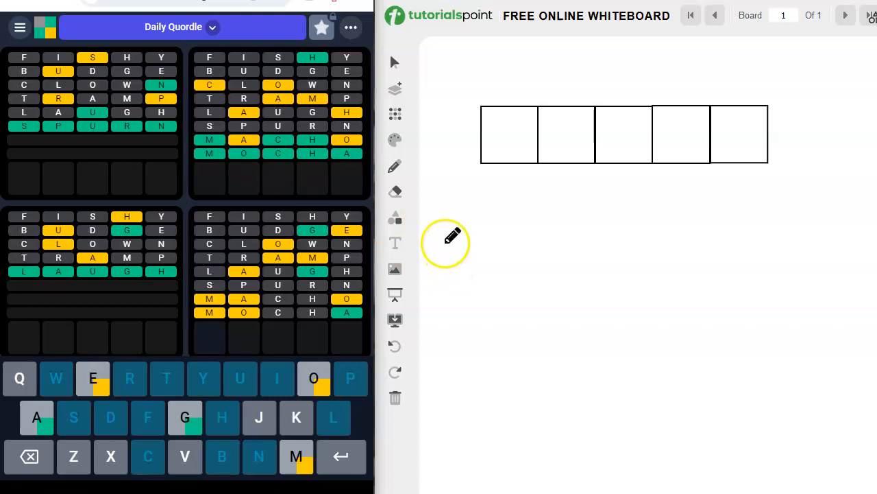
{"action": "mouse_move", "coordinate": [452, 235]}
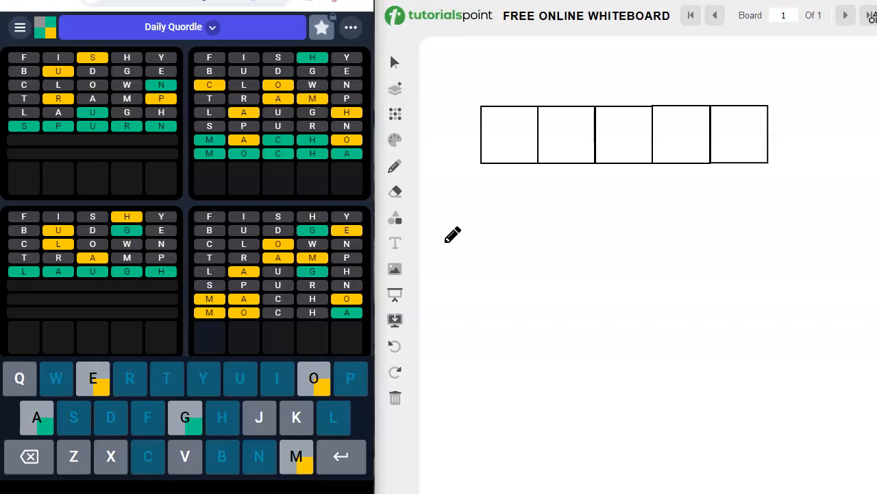
{"action": "mouse_move", "coordinate": [211, 345]}
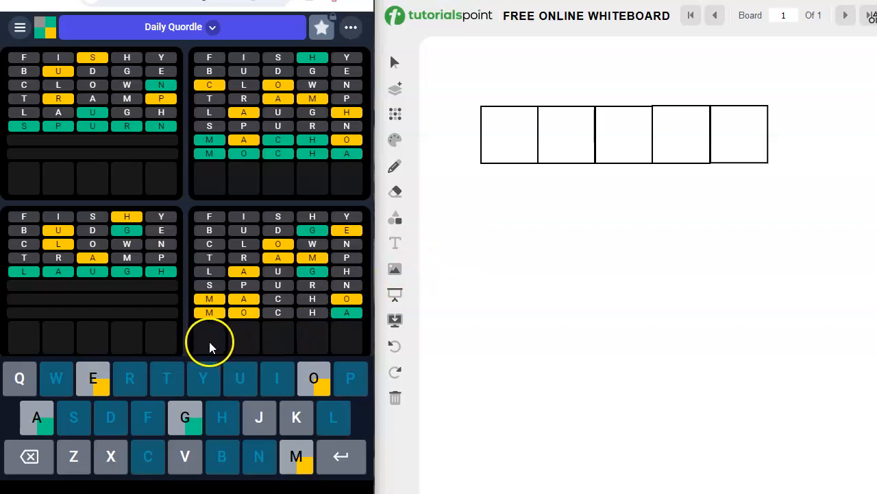
{"action": "mouse_move", "coordinate": [213, 344]}
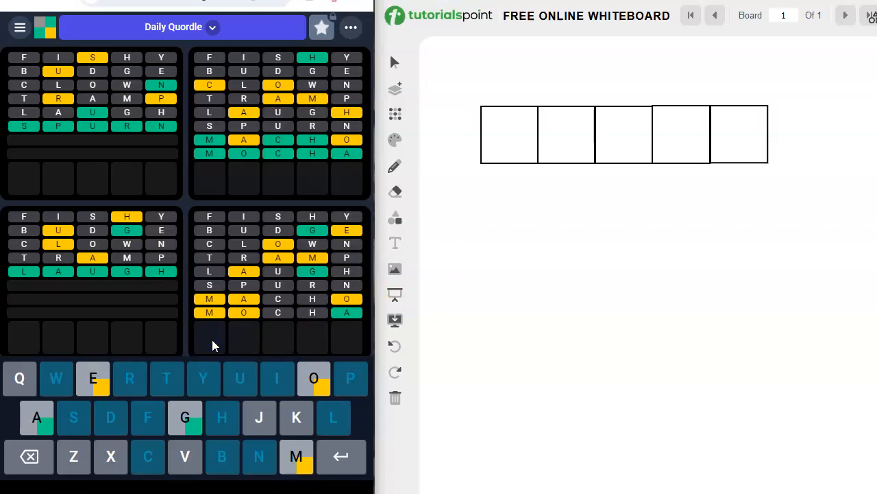